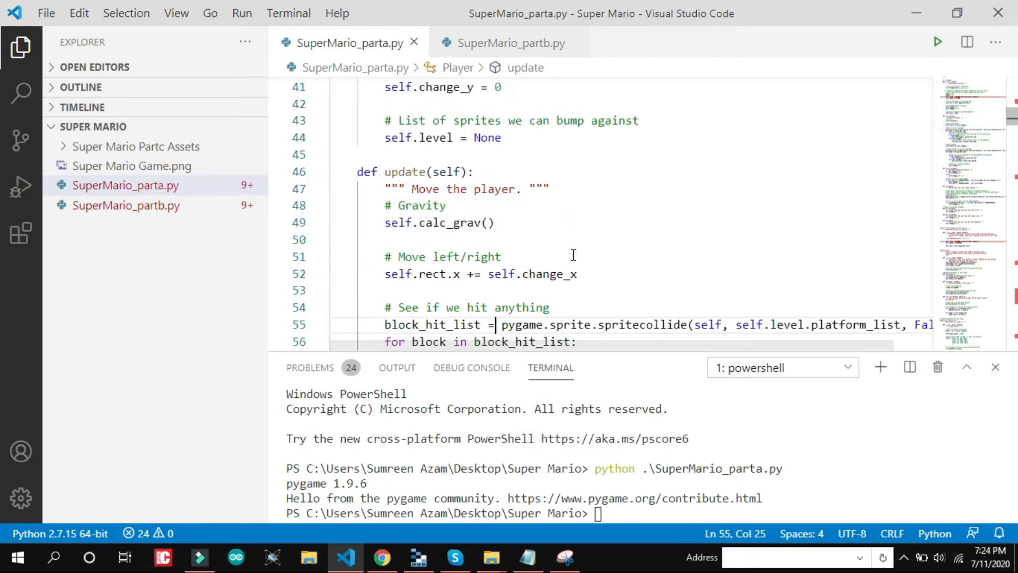
- Recall and run the terminal command 'python .\SuperMario_parta.py' to launch the part A game
scroll(down, 3)
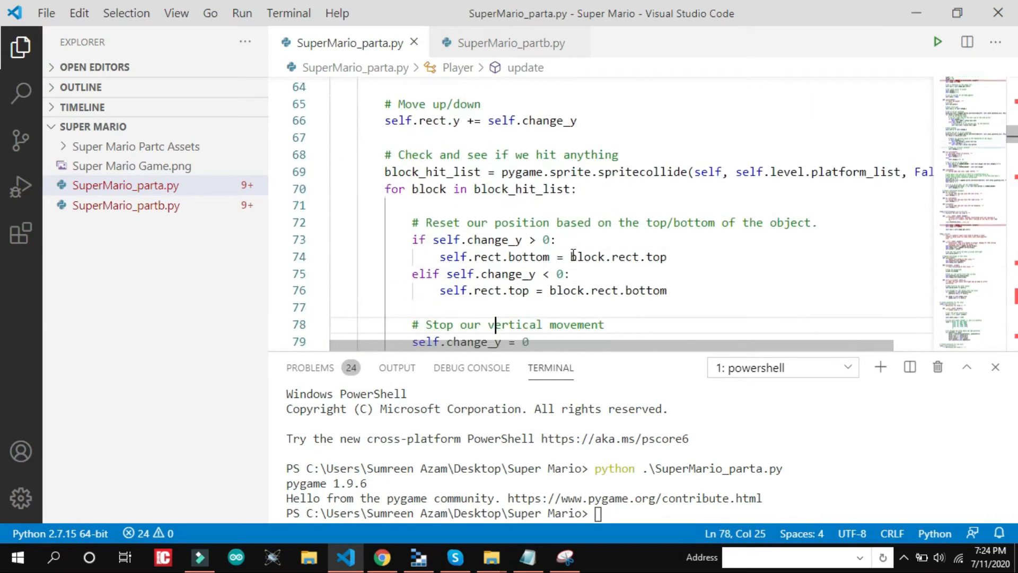
scroll(down, 3)
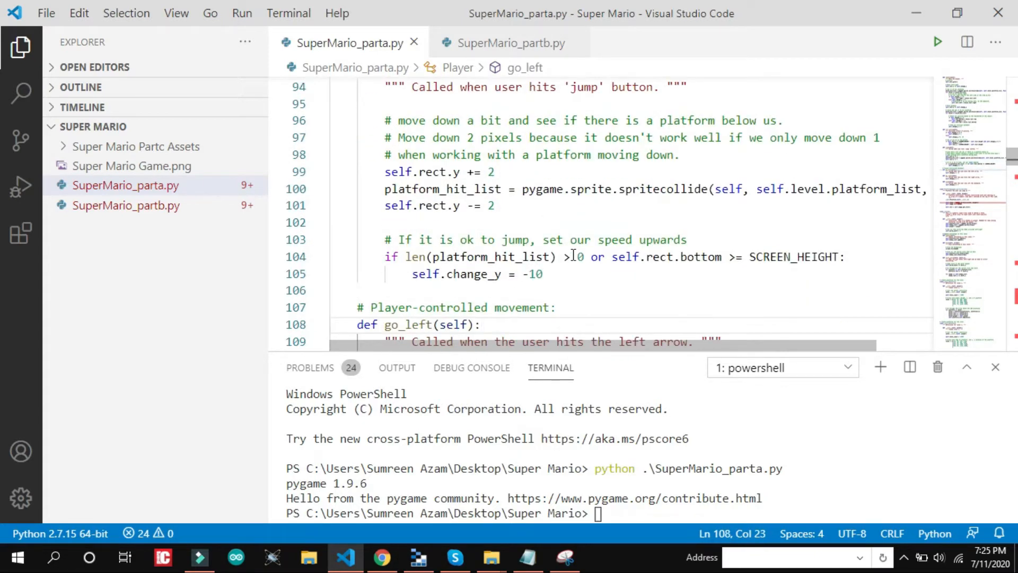
scroll(down, 3)
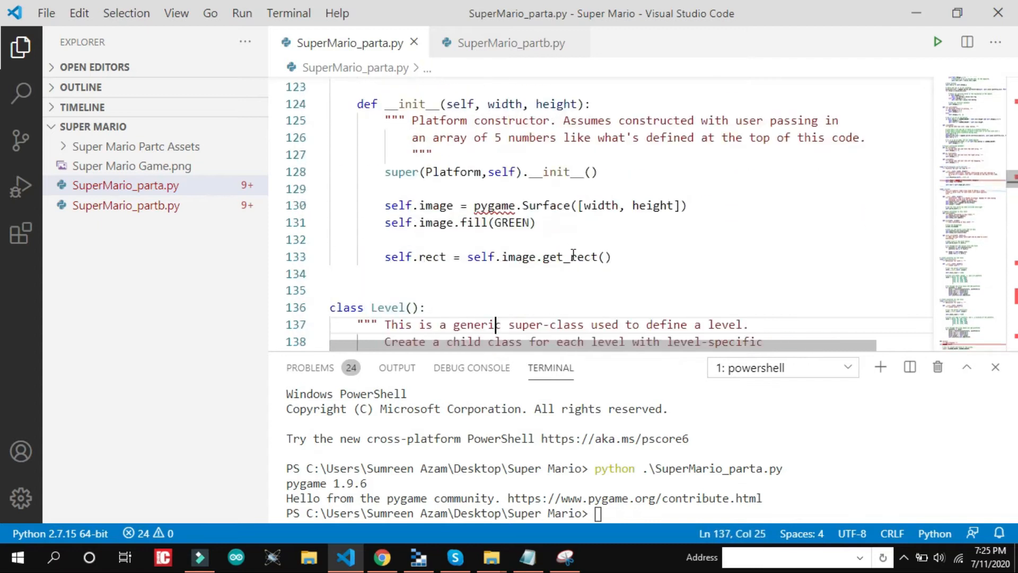
scroll(down, 3)
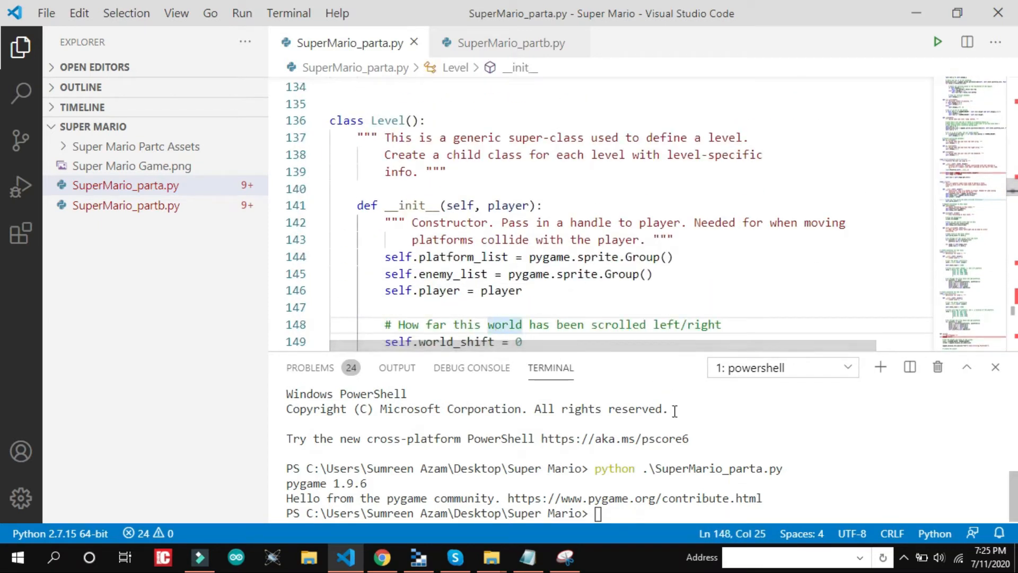
text(python)
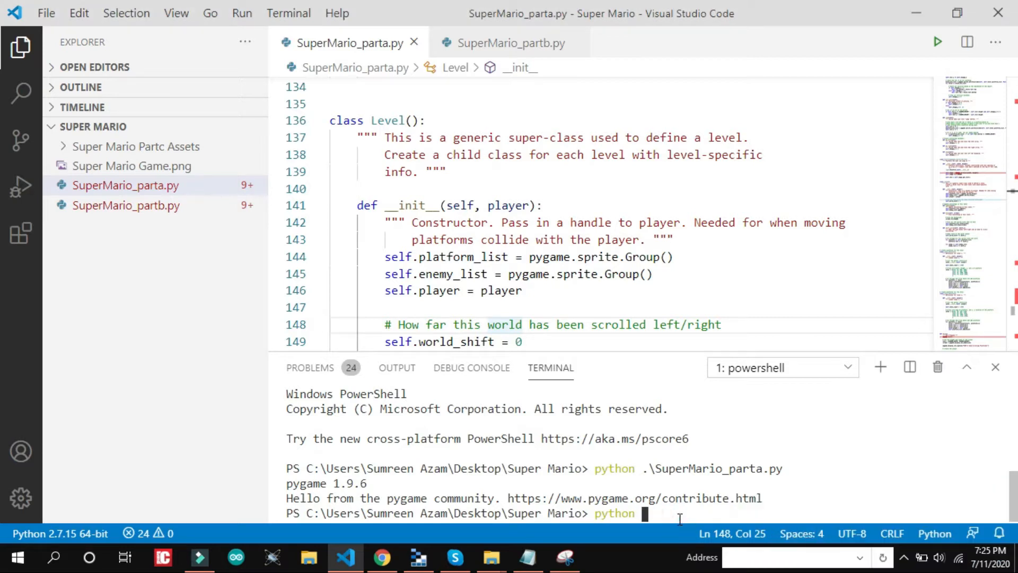
text(.\SuperMario_partb.py)
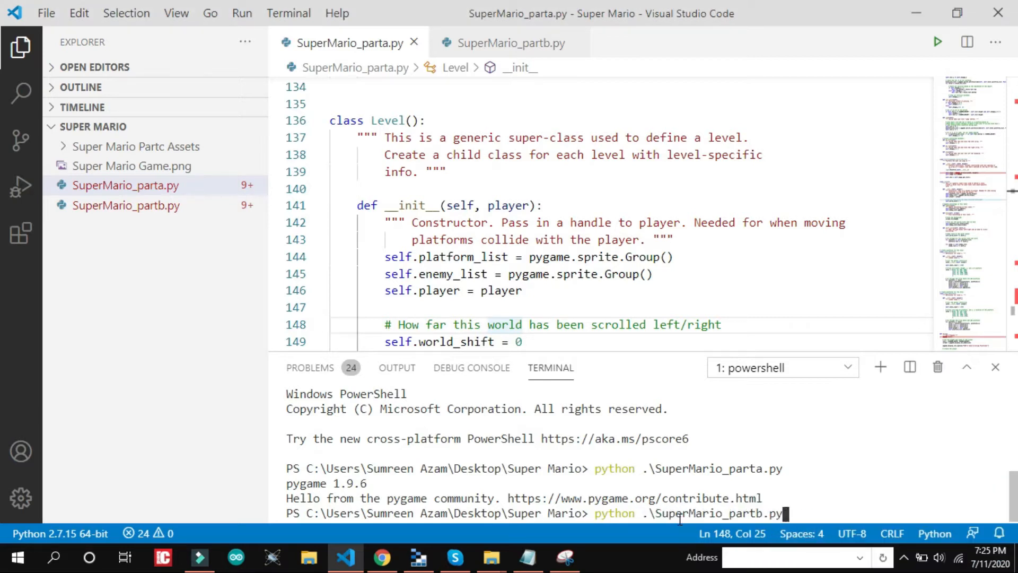
key(Backspace)
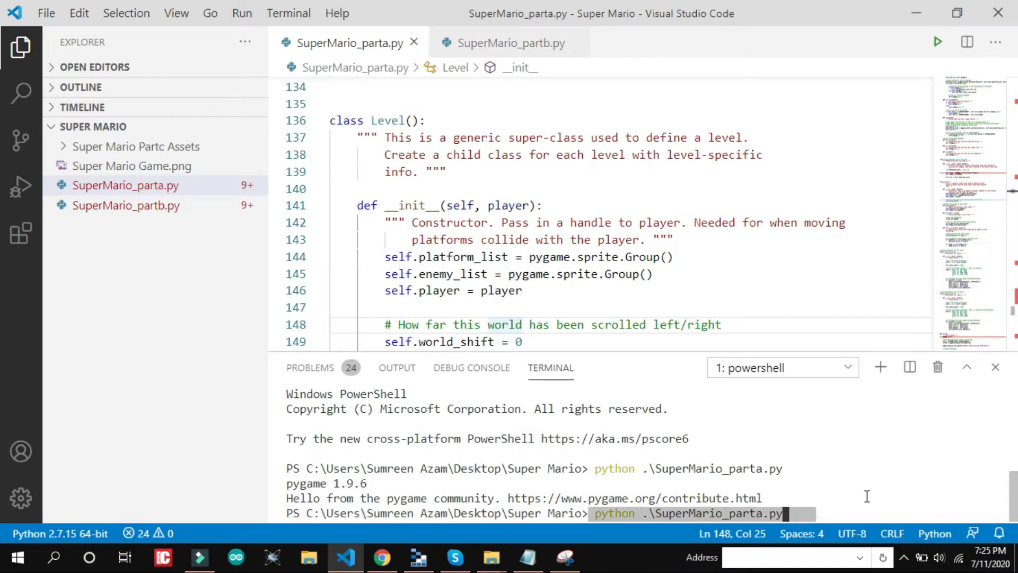
key(Enter)
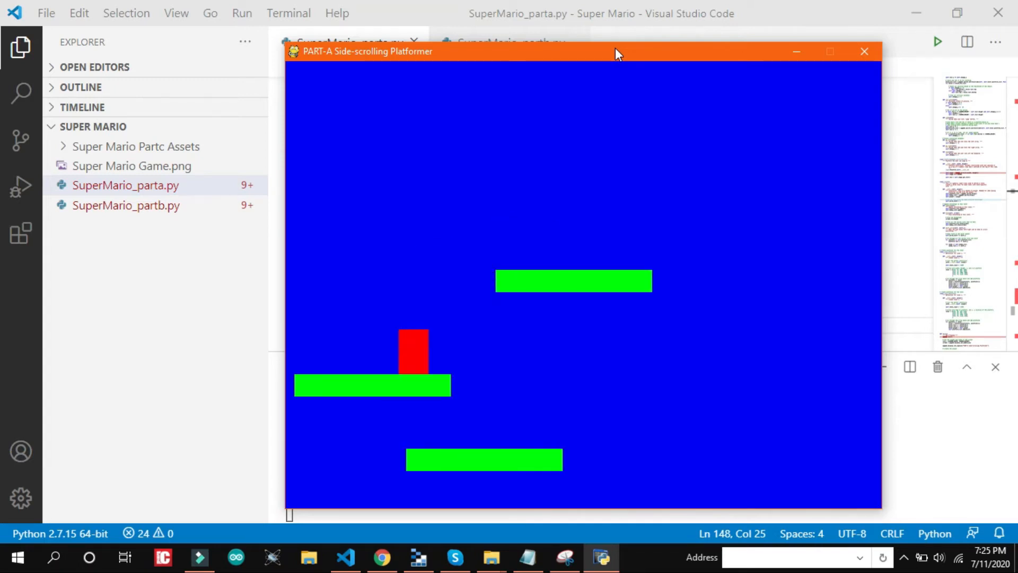
- Switch the editor to SuperMario_partb.py, showing its color and screen-size constants
click(863, 51)
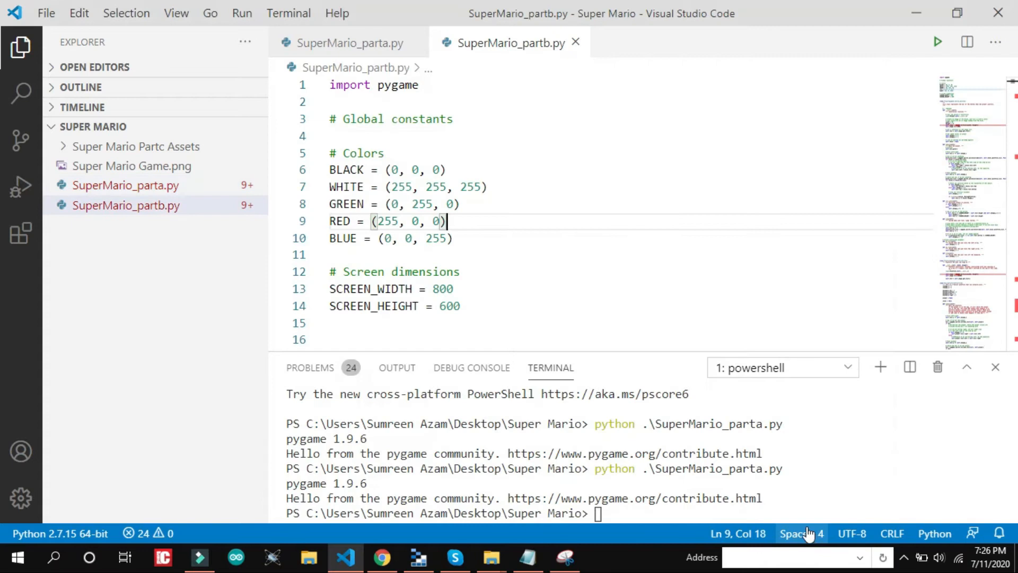
mouse_move(511, 42)
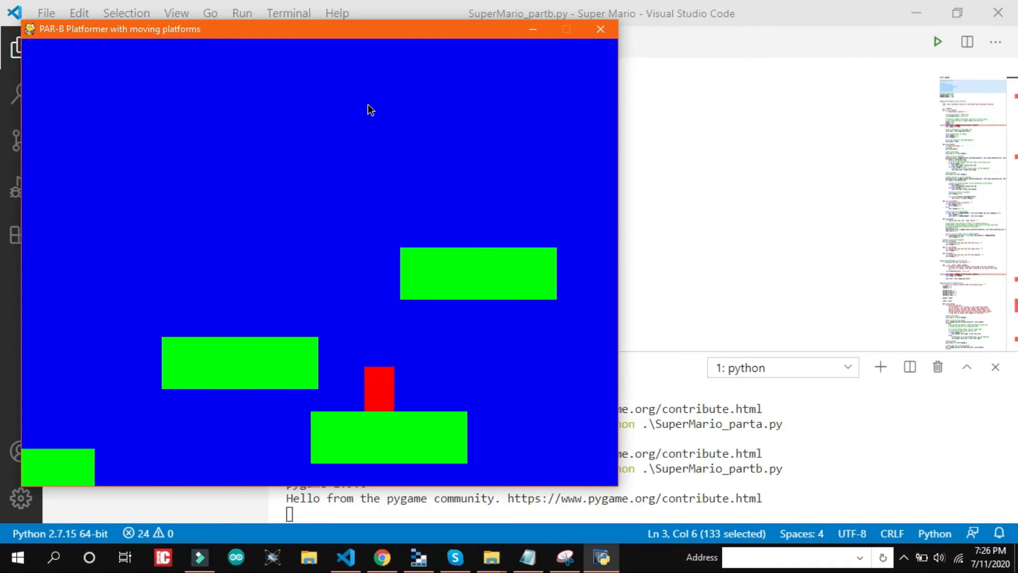
- Close the part B game and open Desktop > Super Mario > Super Mario Partc Assets as the workspace folder
click(598, 29)
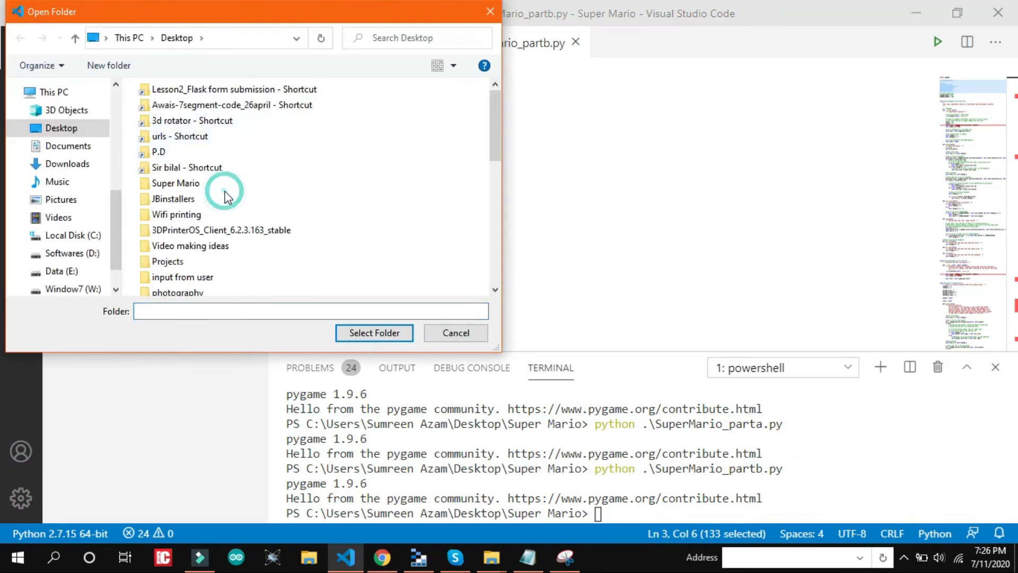
click(190, 131)
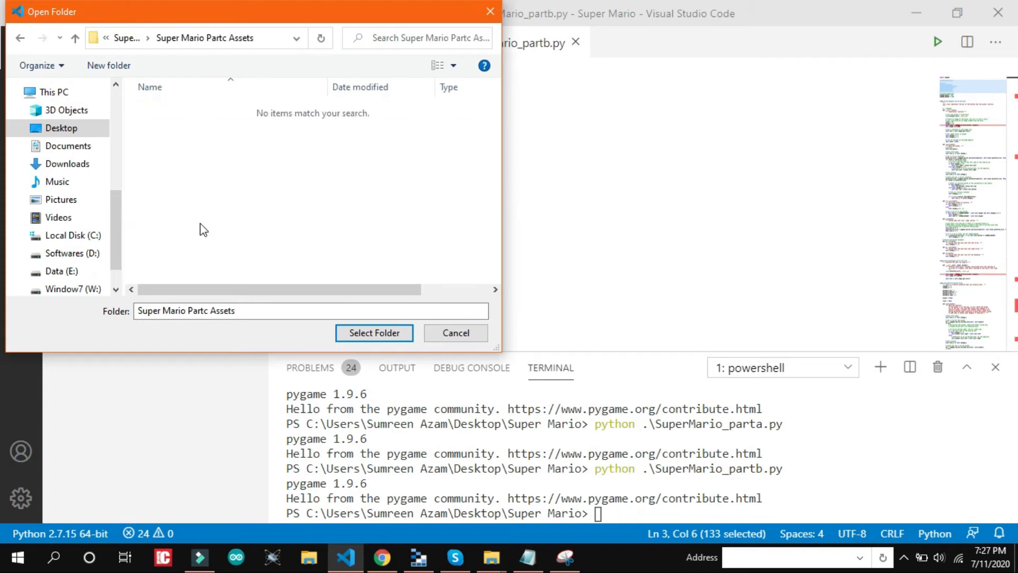
click(375, 332)
text(python)
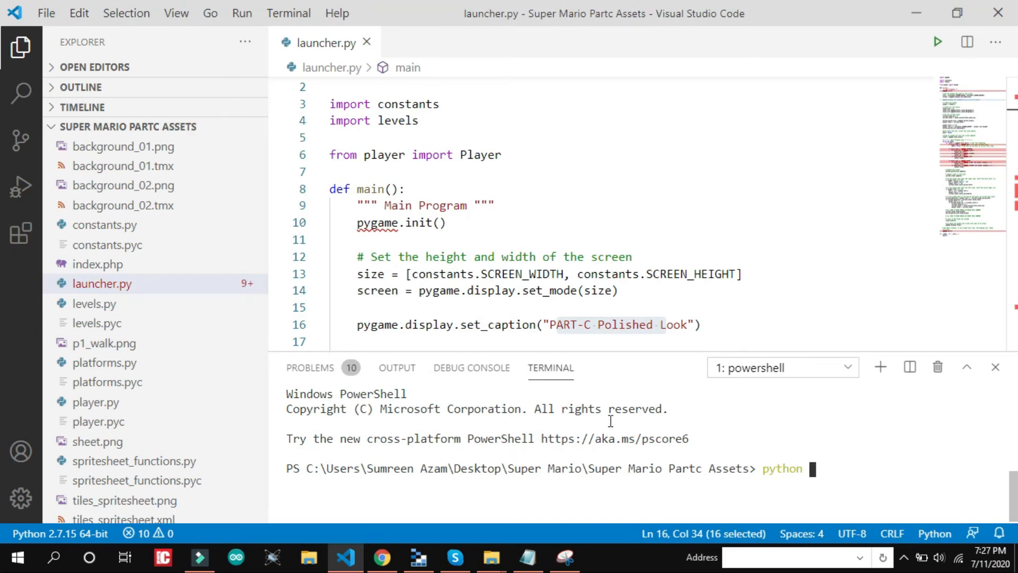
- Complete the terminal command 'python launcher.py' without executing it yet
text(launcher.)
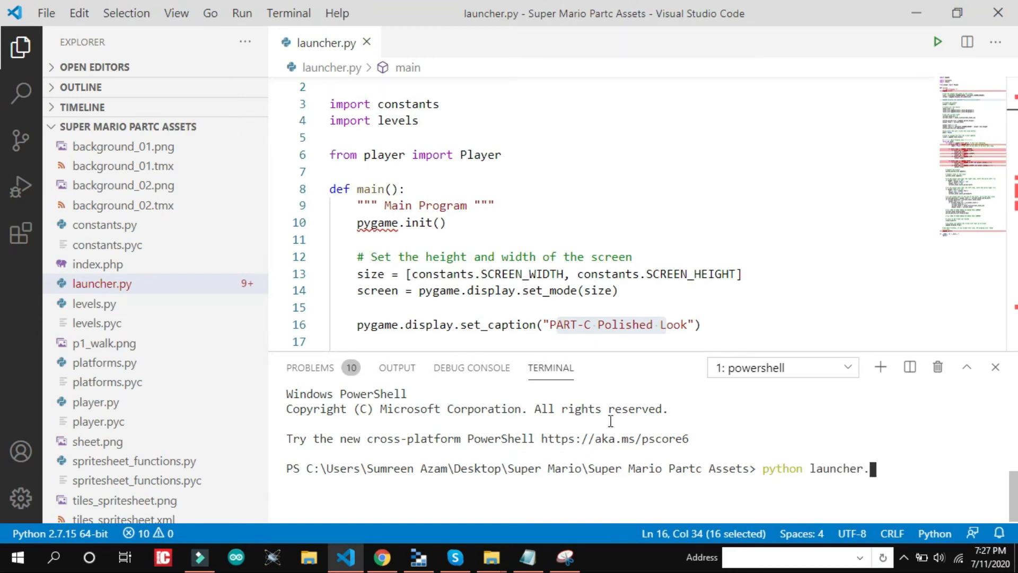
text(py)
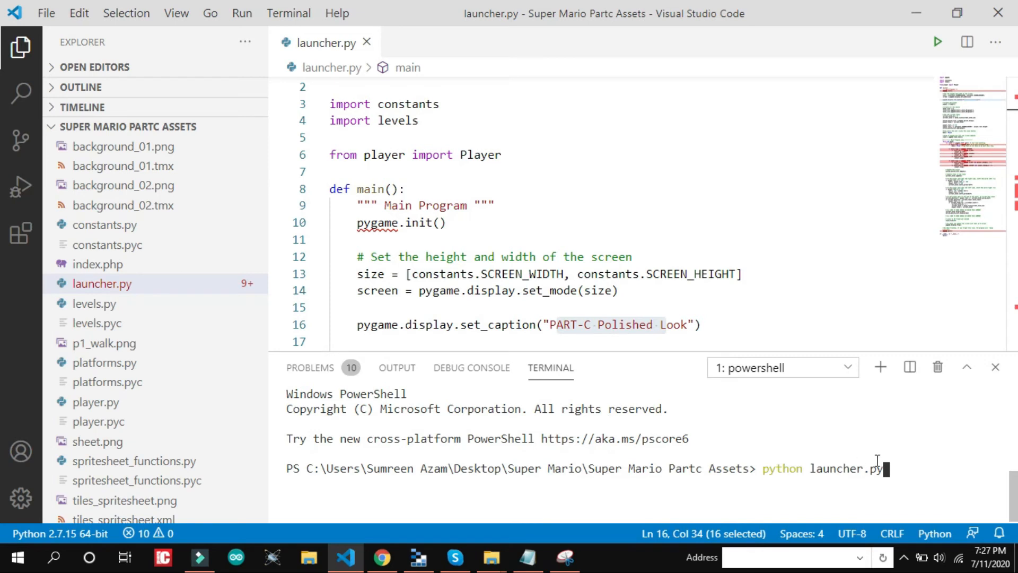